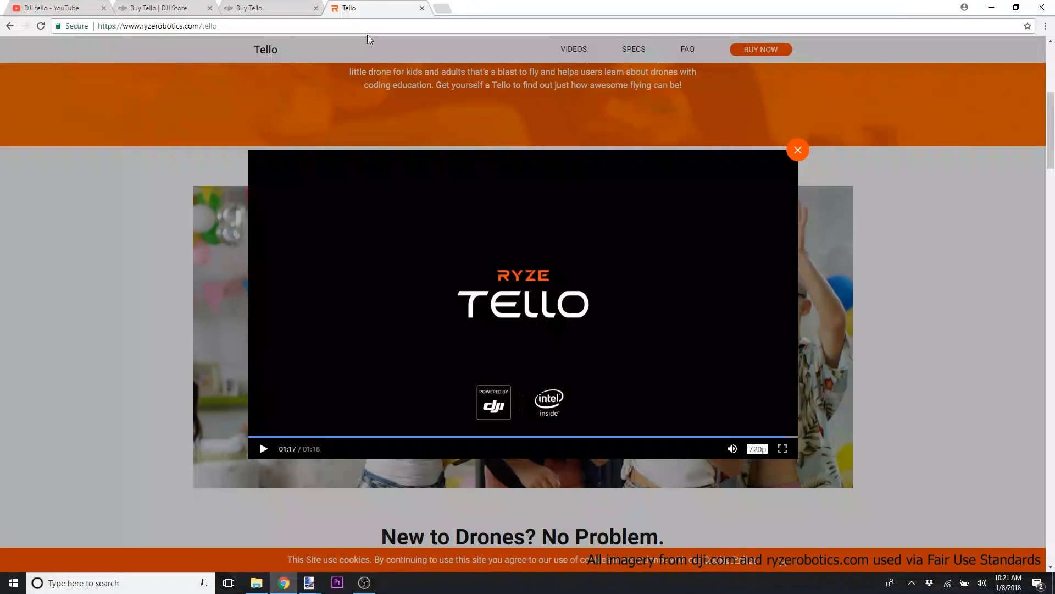
# - Close the finished Tello promo video overlay and switch to the DJI Store Tello tab
pyautogui.click(799, 150)
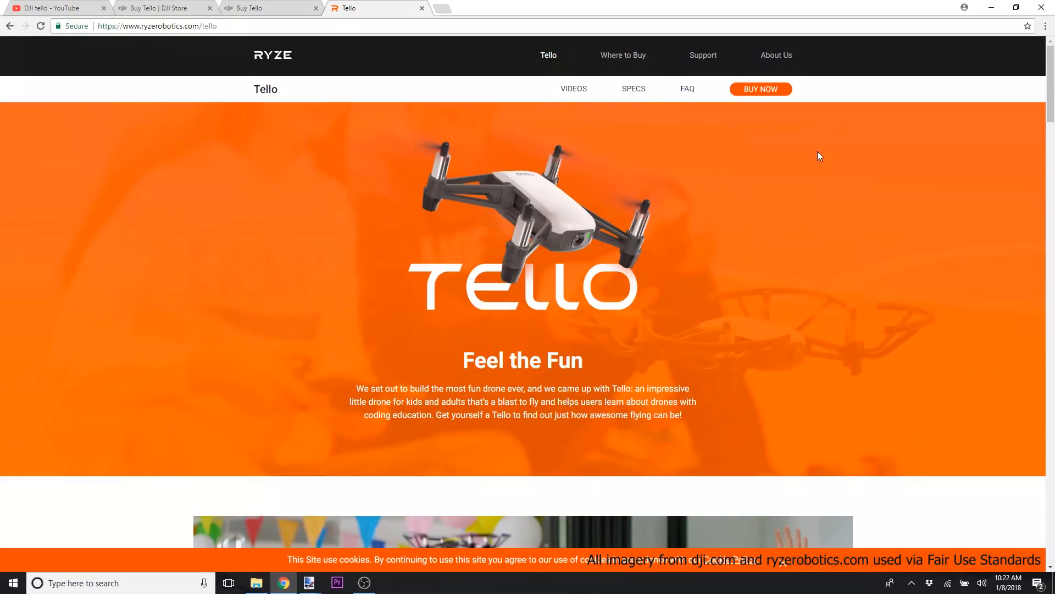
pyautogui.moveTo(417, 62)
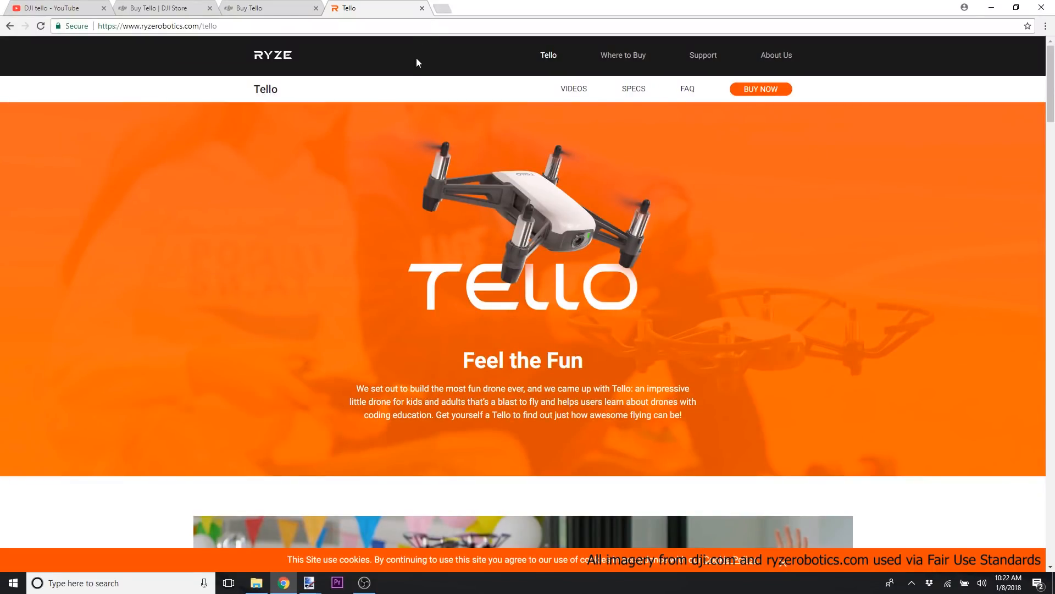
pyautogui.click(269, 8)
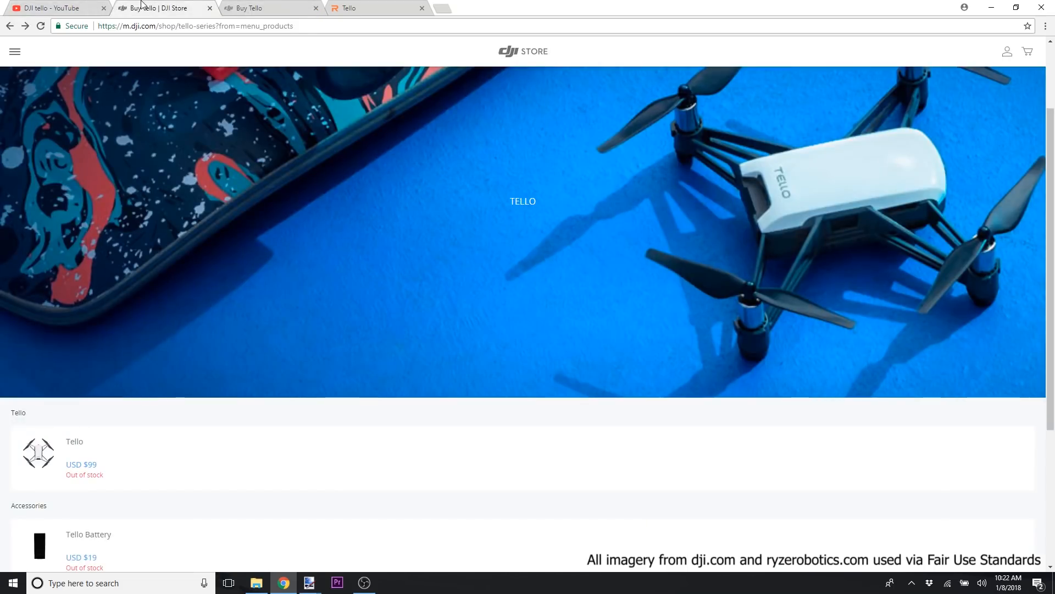
pyautogui.moveTo(116, 469)
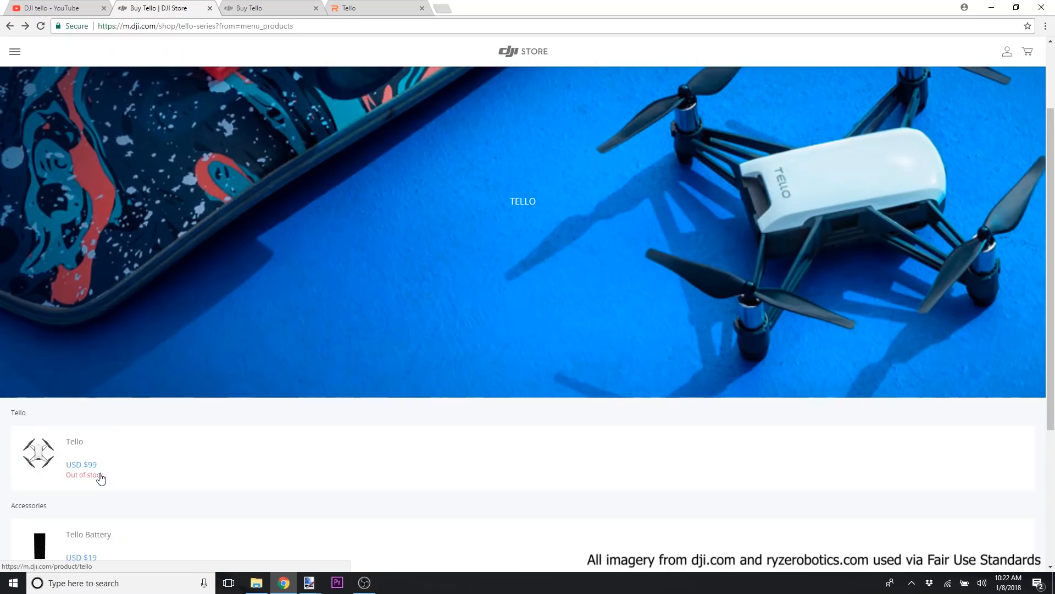
# - Scroll through the Tello and Accessories listing, all items out of stock, and back up
pyautogui.scroll(-3)
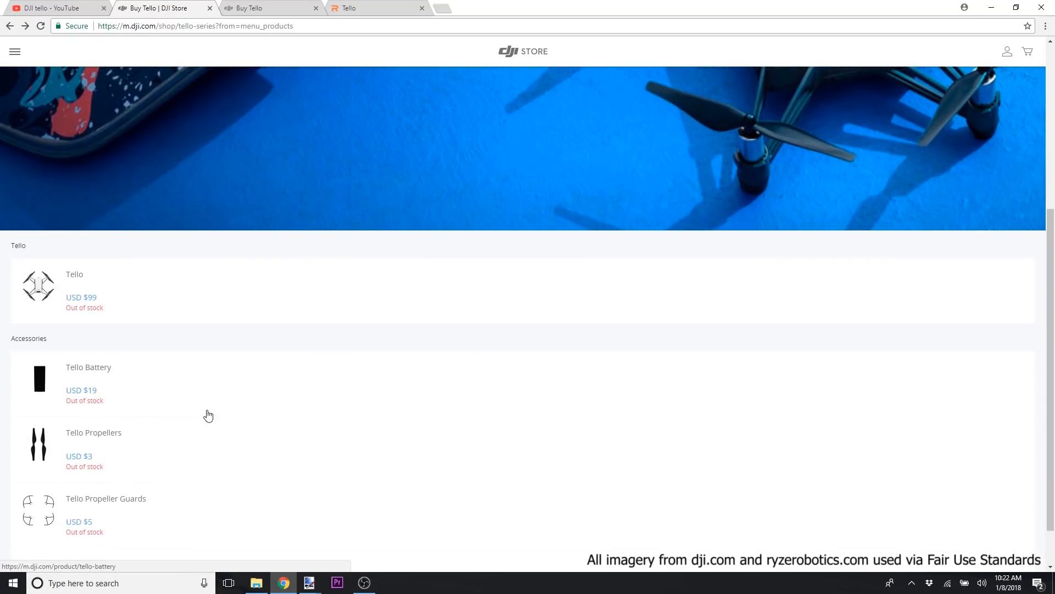
pyautogui.scroll(-3)
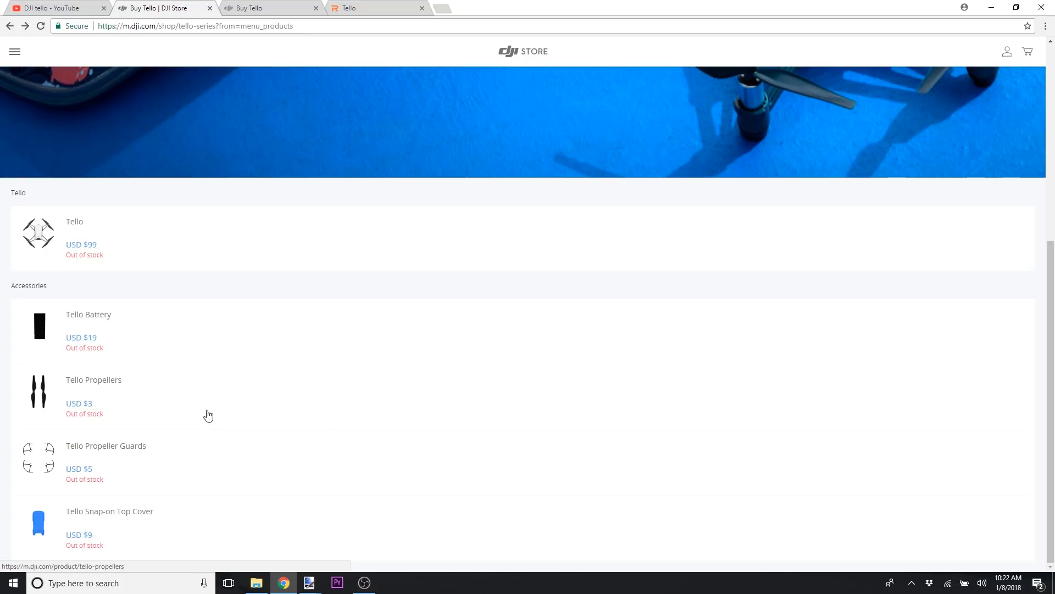
pyautogui.scroll(3)
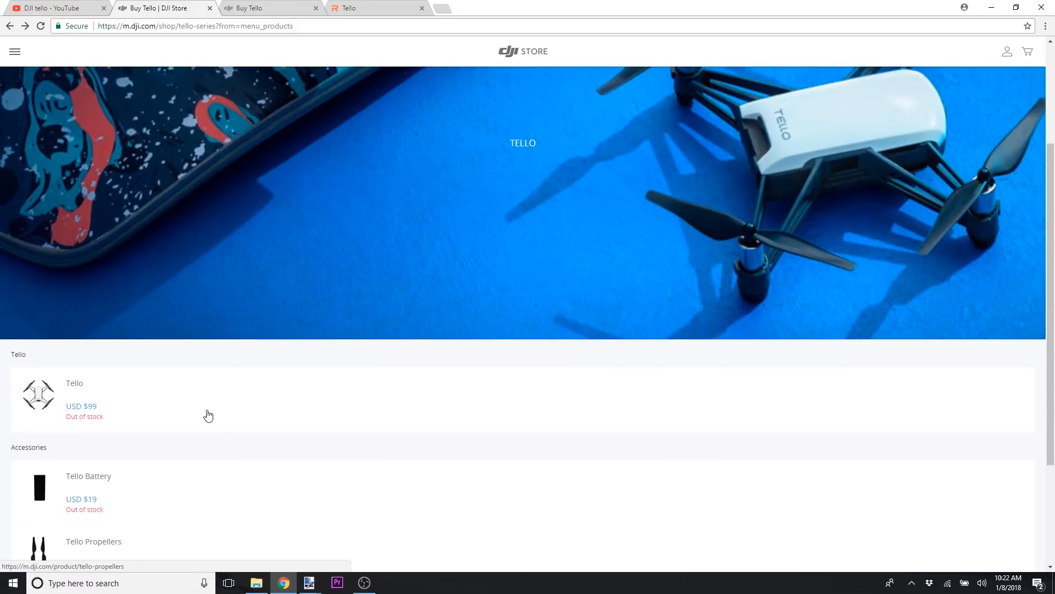
pyautogui.scroll(-3)
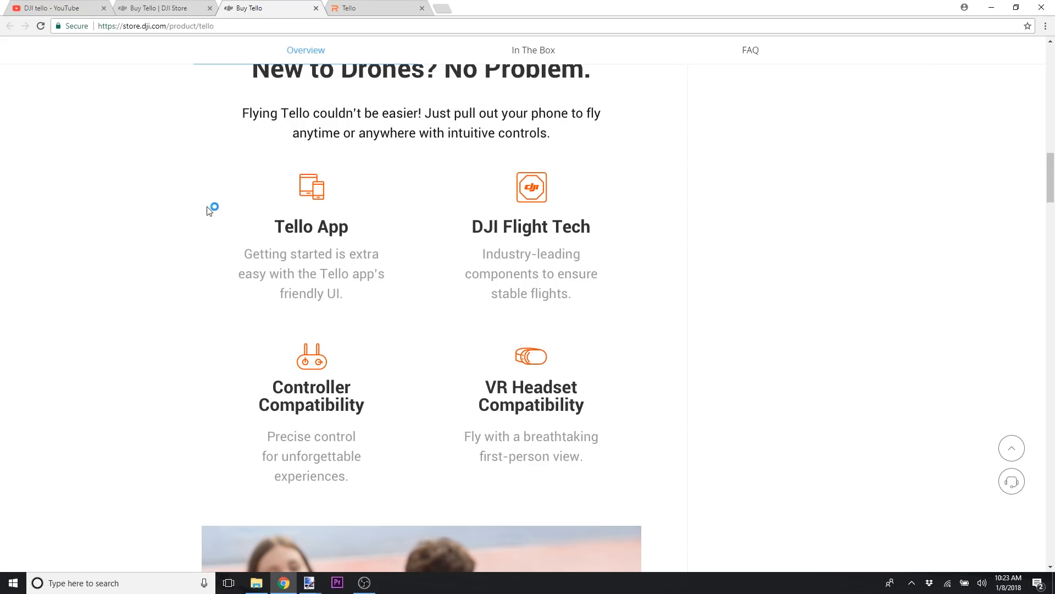
# - Scroll past New to Drones to the See the World from the Sky specs: 13 min, 100 m, 720p, 2 antennas
pyautogui.scroll(-3)
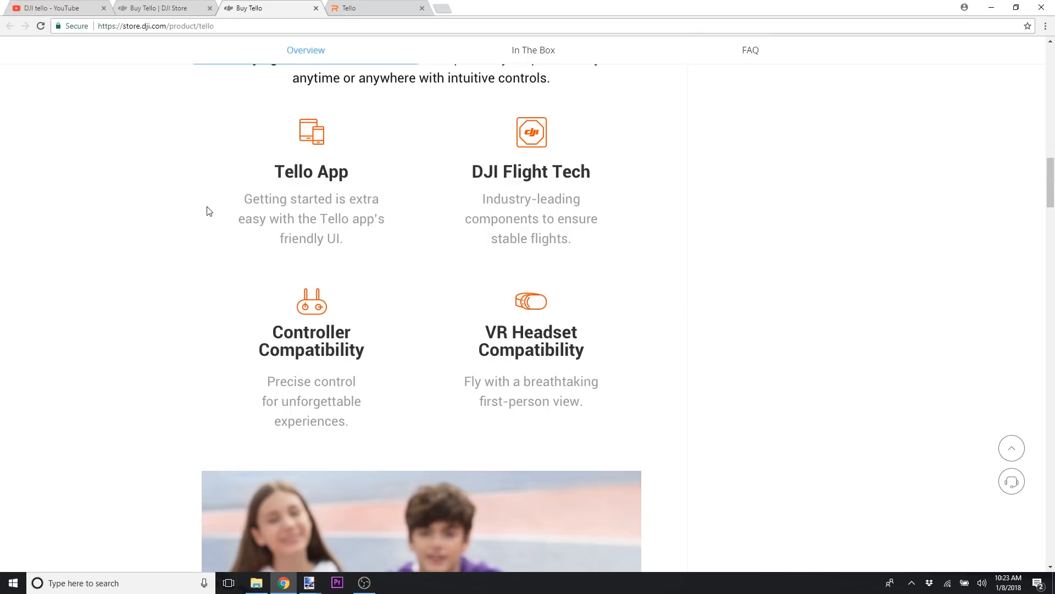
pyautogui.scroll(-3)
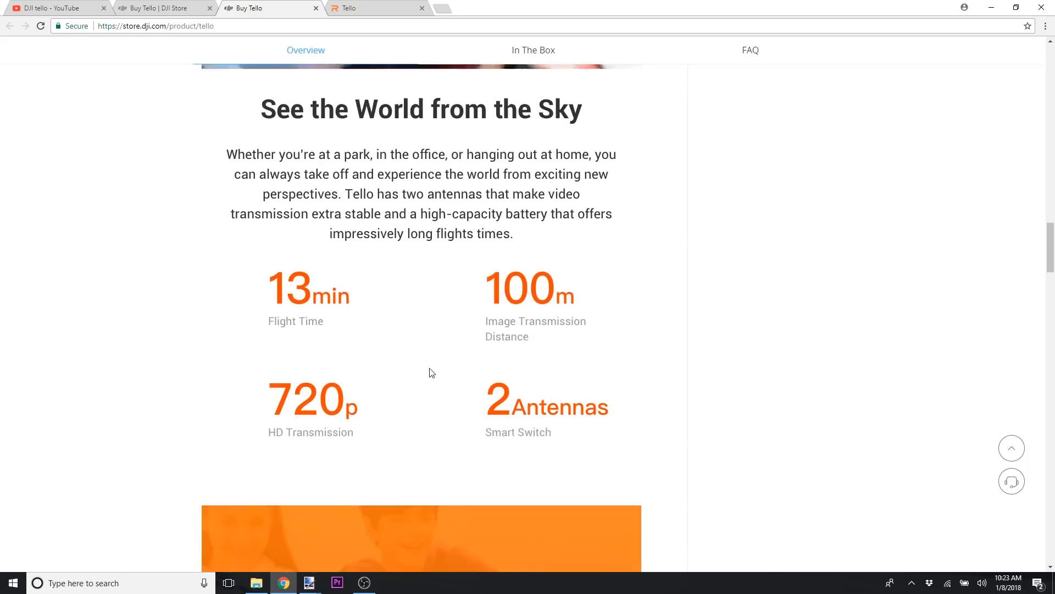
pyautogui.scroll(-3)
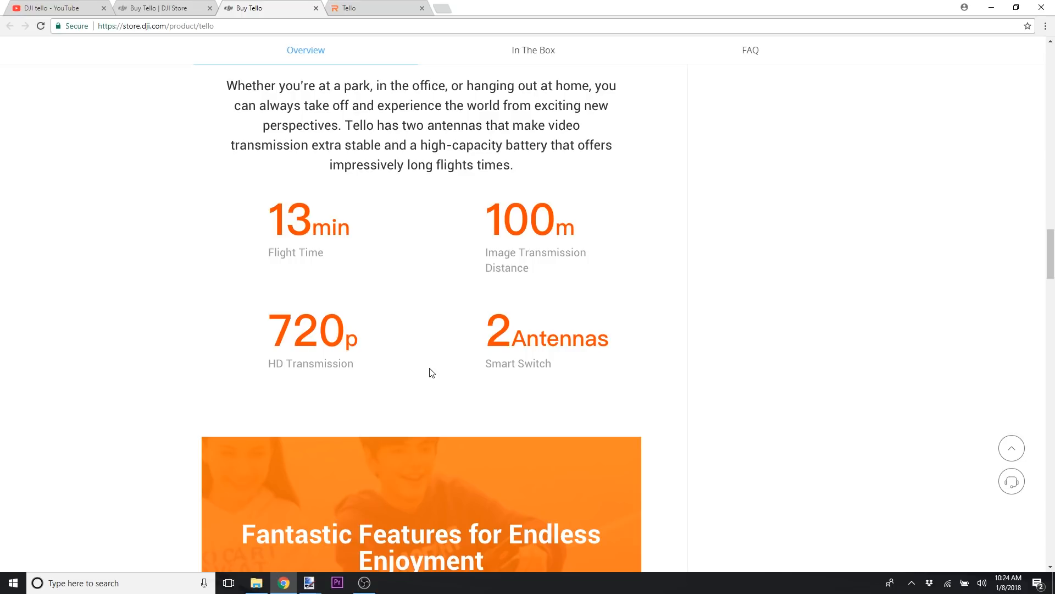
pyautogui.scroll(-3)
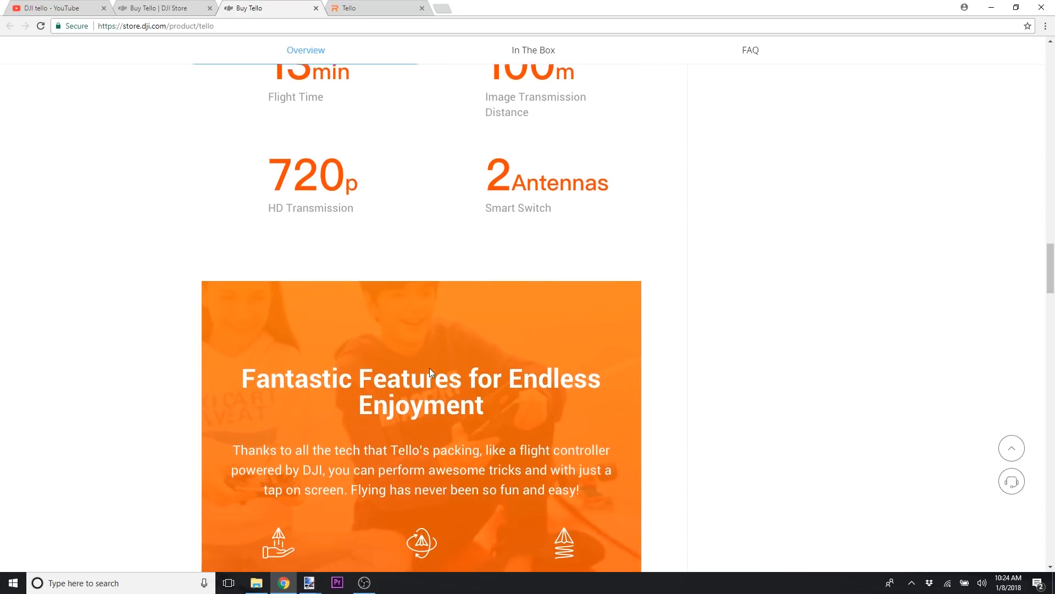
# - Scroll past Fantastic Features and Capture Great Pictures and Videos to the labelled drone diagram
pyautogui.scroll(-3)
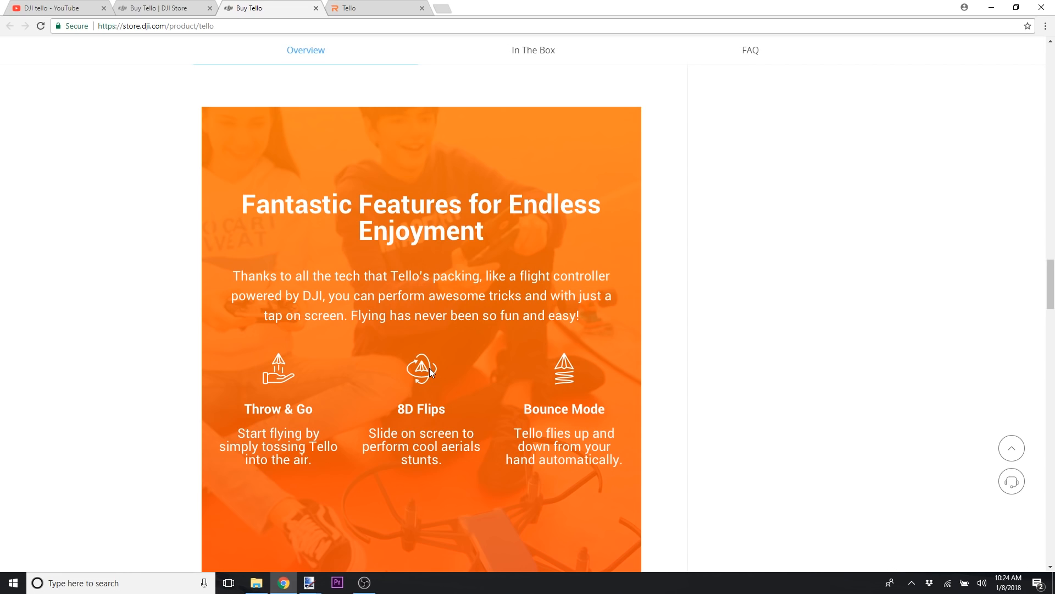
pyautogui.scroll(-3)
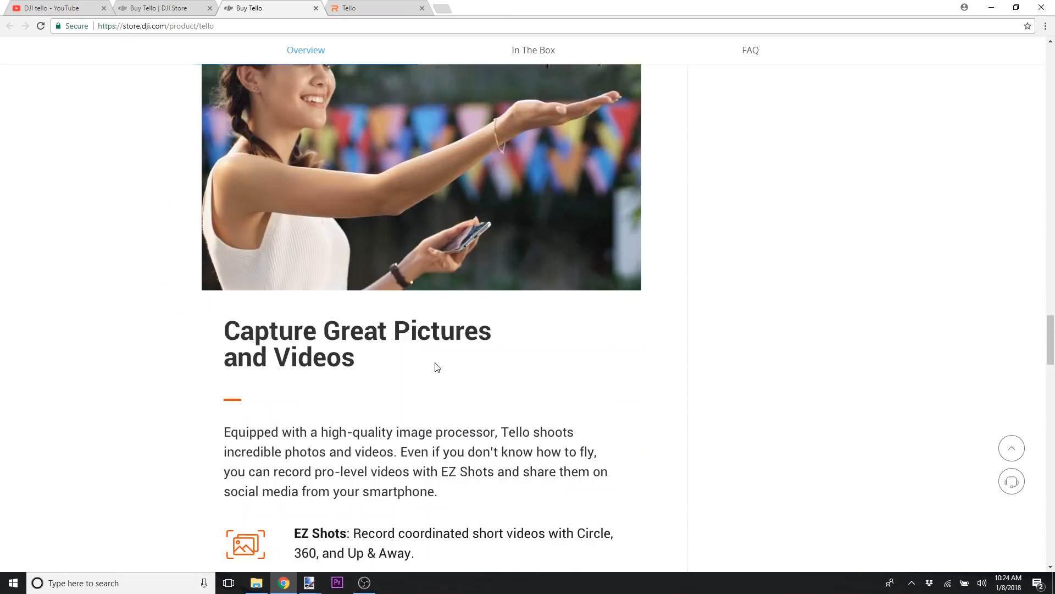
pyautogui.scroll(-3)
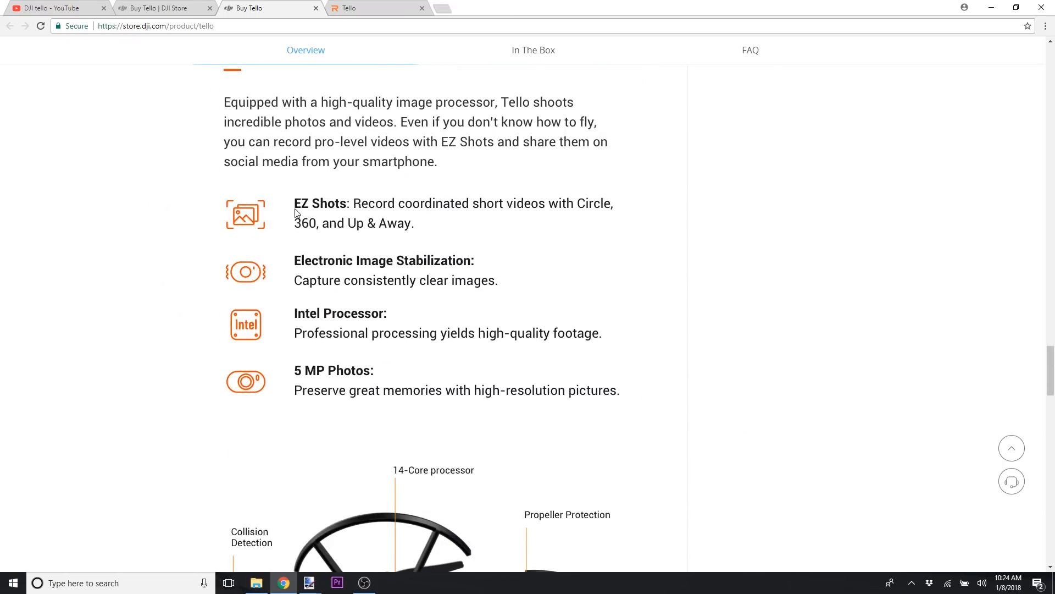
pyautogui.moveTo(303, 224)
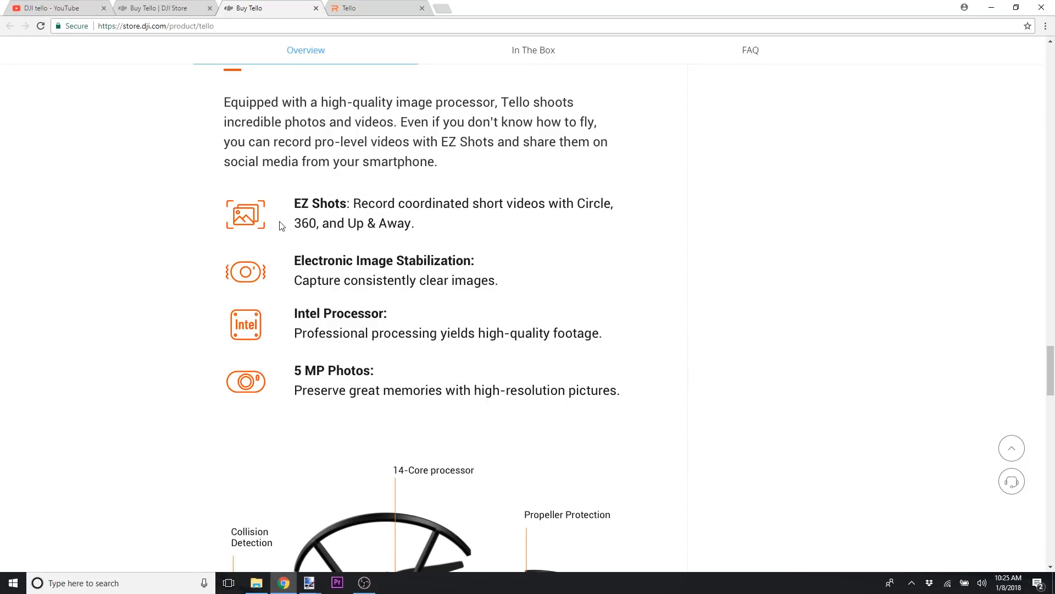
pyautogui.scroll(-3)
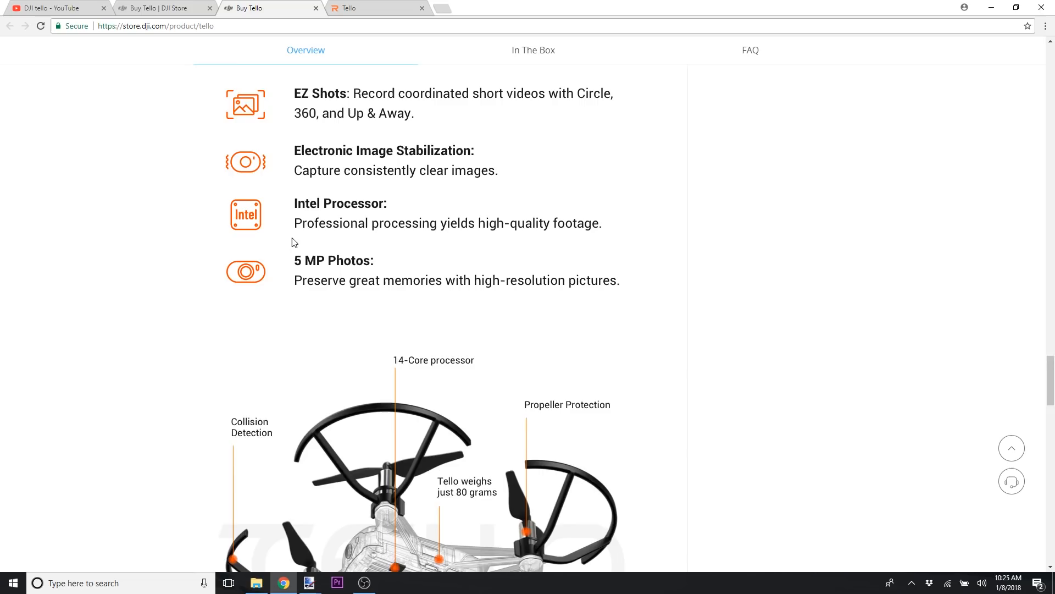
pyautogui.scroll(-3)
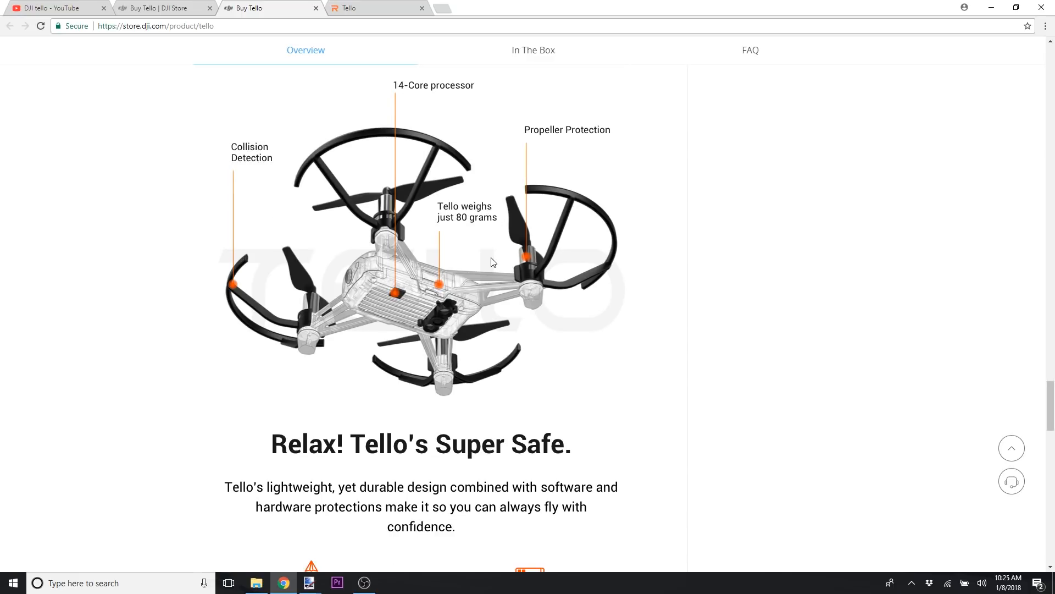
# - Scroll down through Learn & Create and the Relax! Tello's Super Safe safety features
pyautogui.scroll(-3)
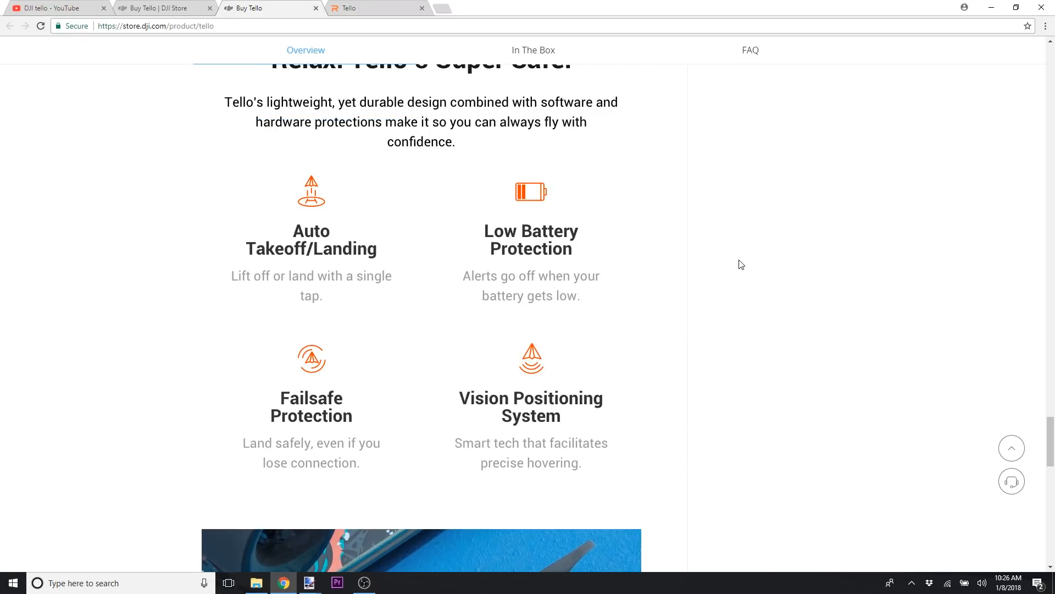
pyautogui.scroll(-3)
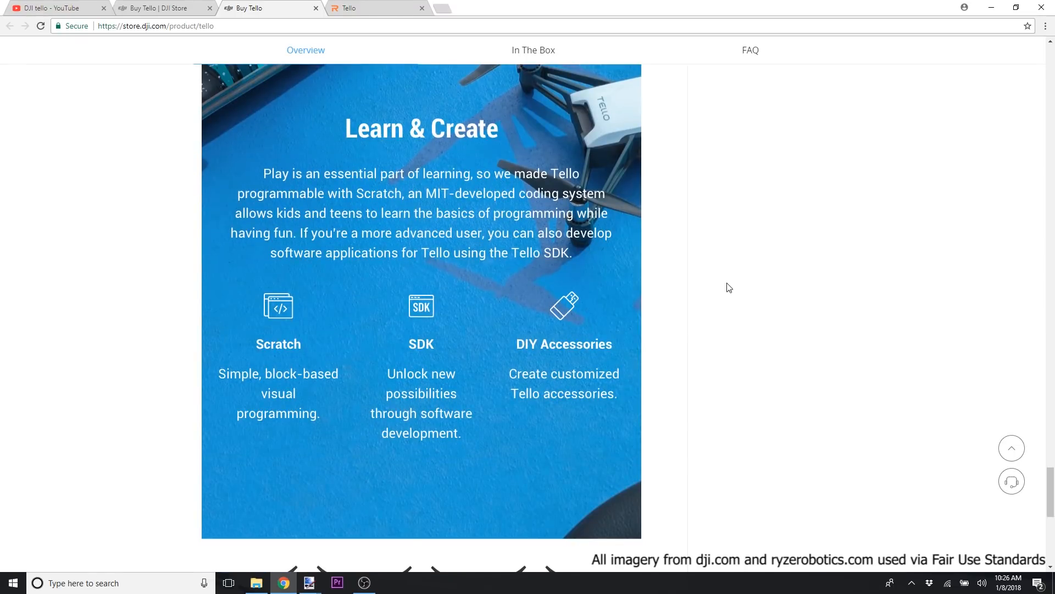
pyautogui.scroll(3)
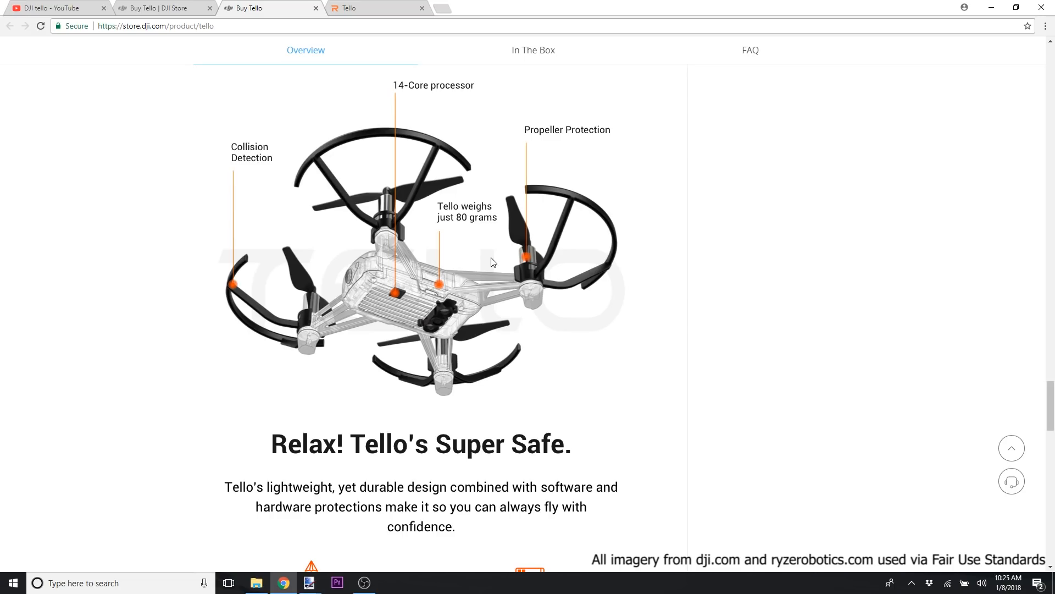
pyautogui.scroll(-3)
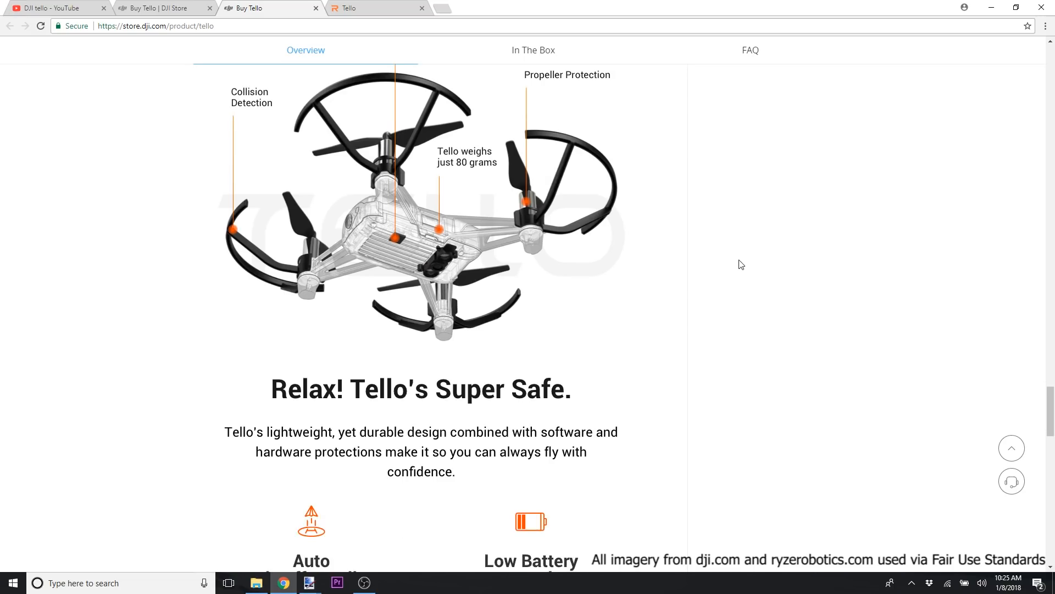
pyautogui.scroll(-3)
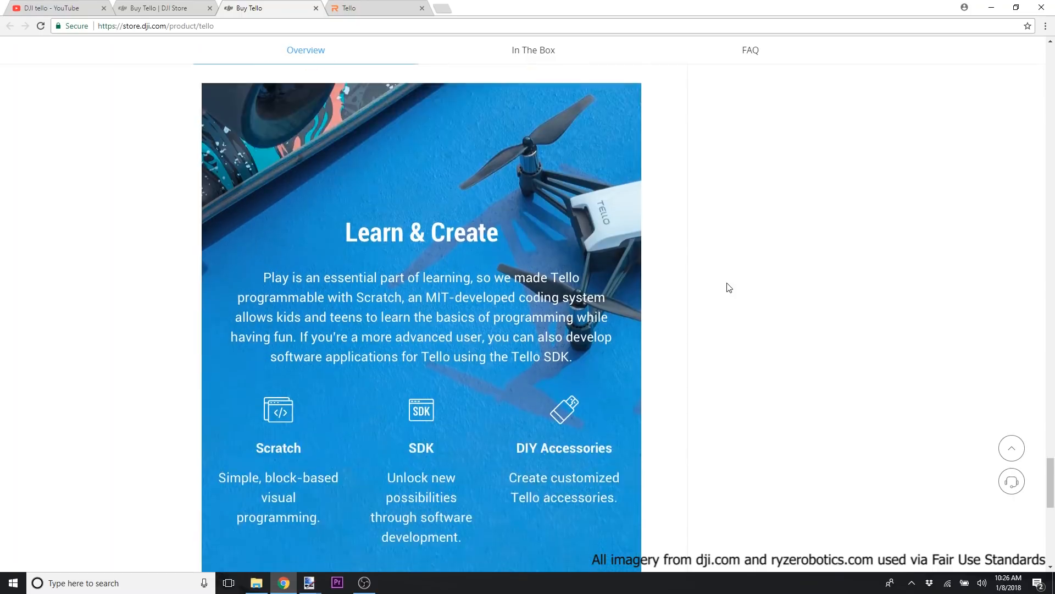
pyautogui.scroll(-3)
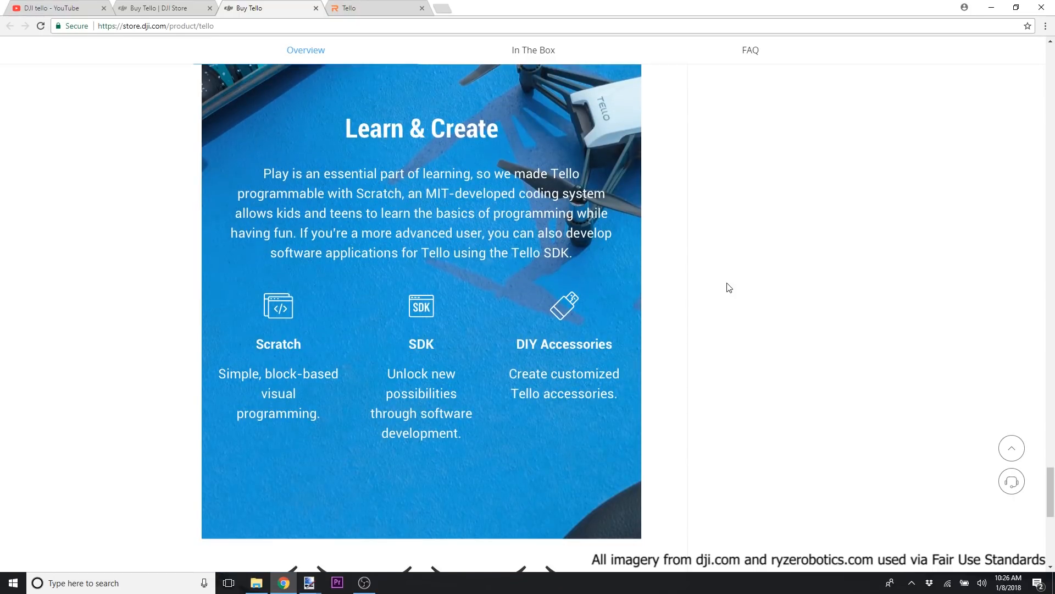
pyautogui.scroll(-3)
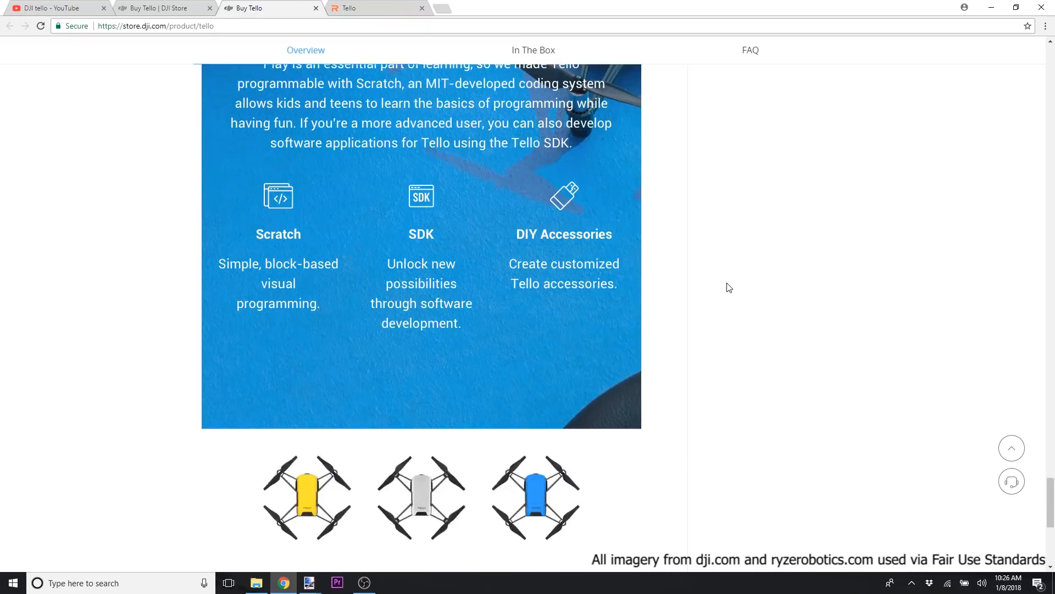
# - Reach the page end with the three Tello colours, Powered by DJI and Intel badges and footer
pyautogui.scroll(3)
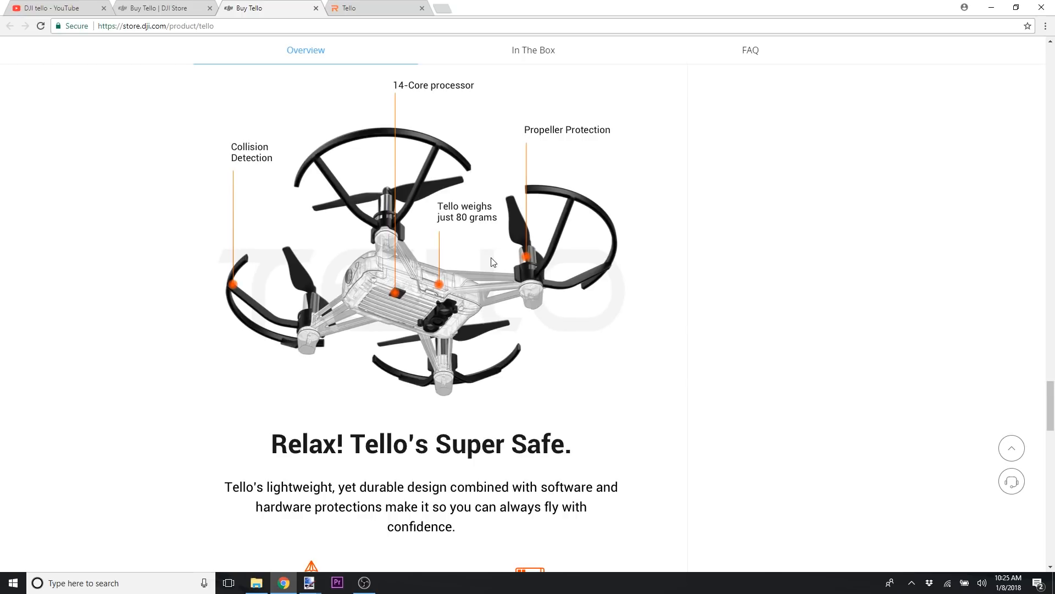
pyautogui.moveTo(650, 308)
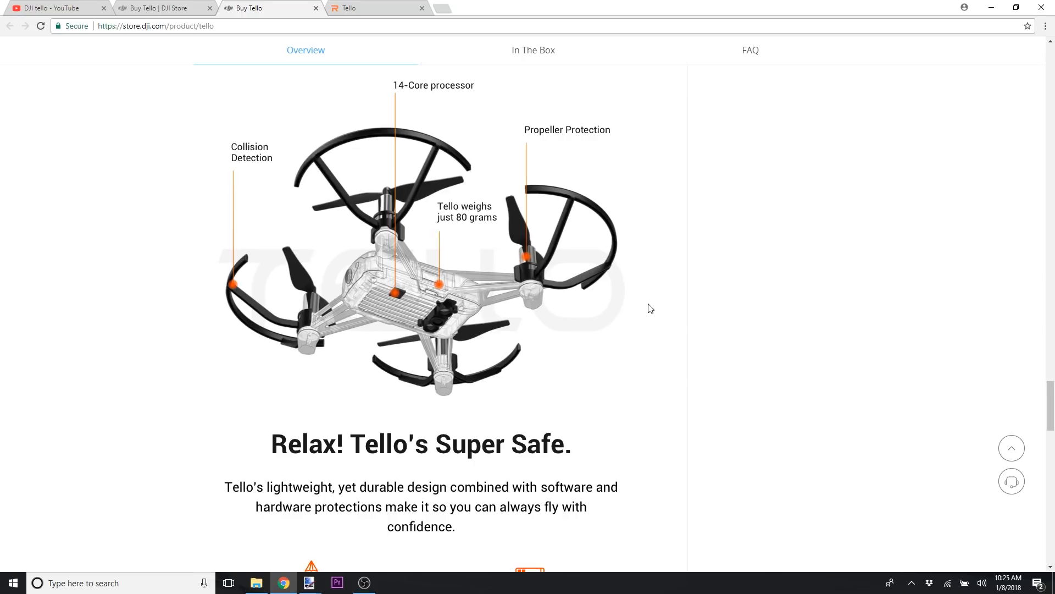
pyautogui.scroll(-3)
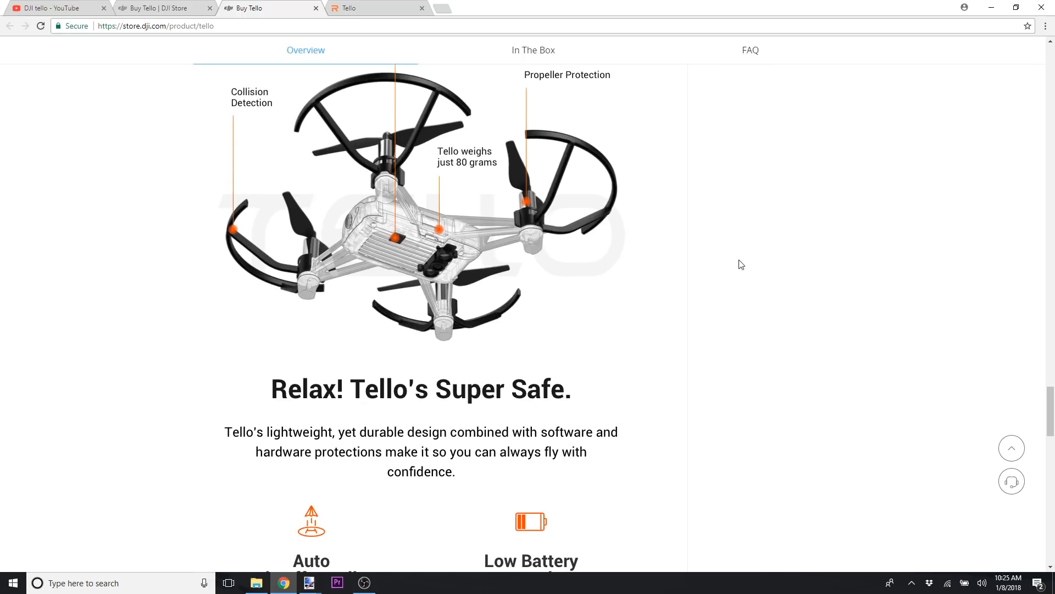
pyautogui.scroll(-3)
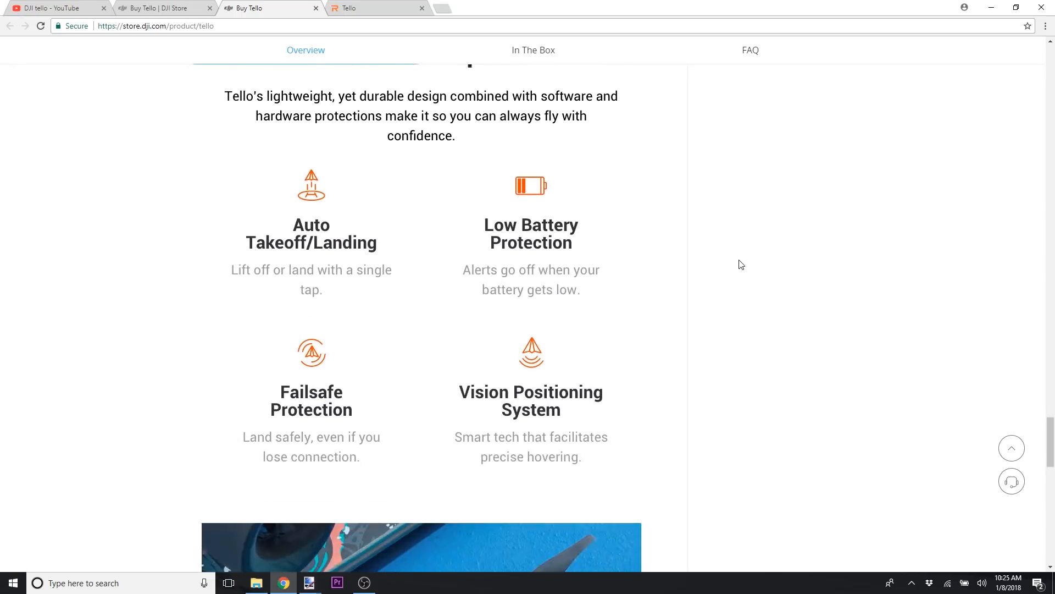
pyautogui.scroll(3)
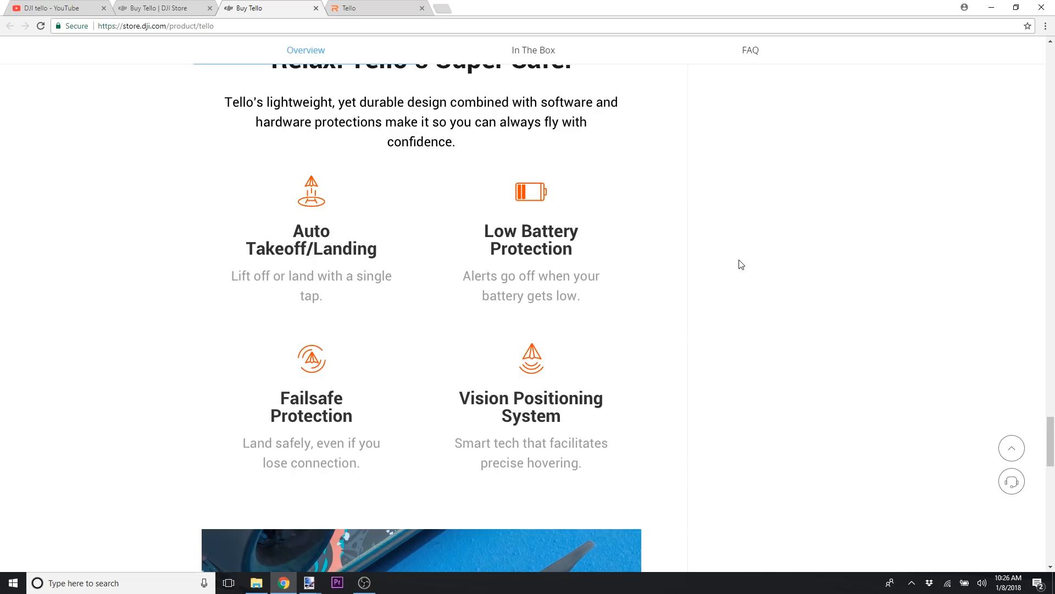
pyautogui.scroll(-3)
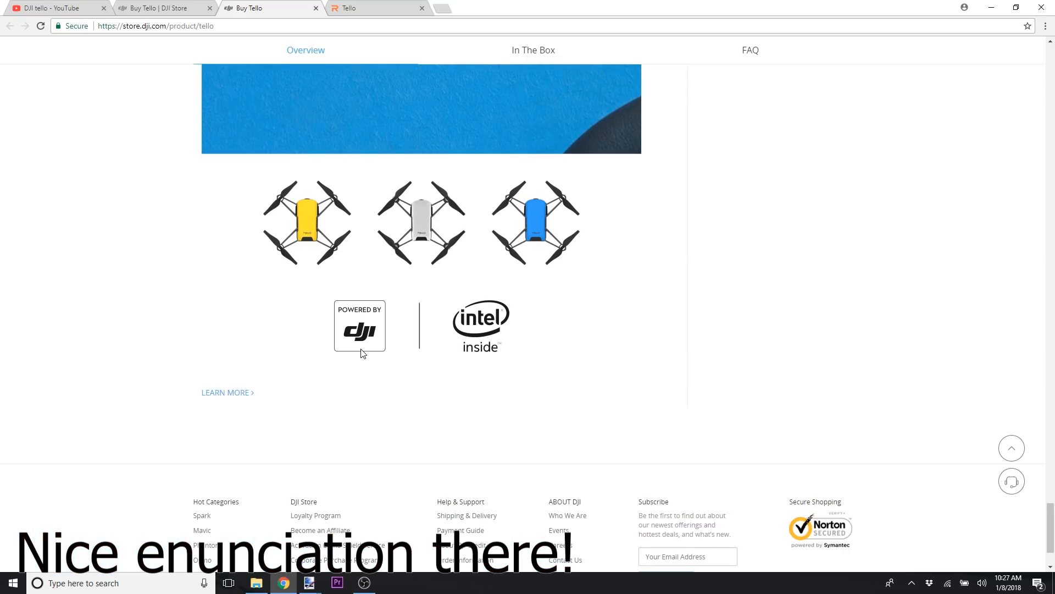
# - Switch to the Ryze Robotics Tello tab and scroll to the New to Drones? No Problem. section
pyautogui.click(374, 8)
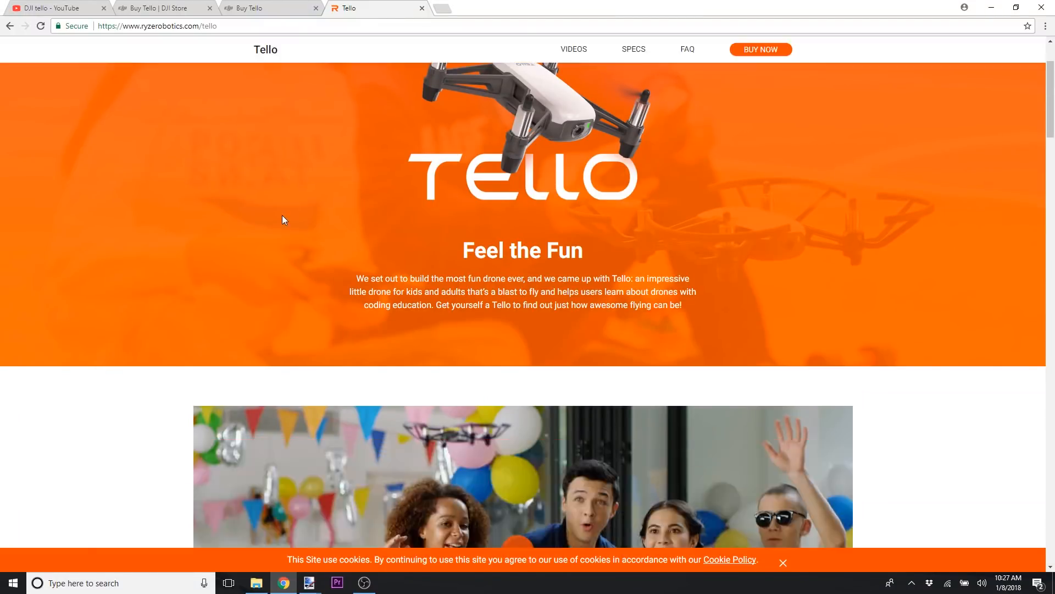
pyautogui.scroll(-3)
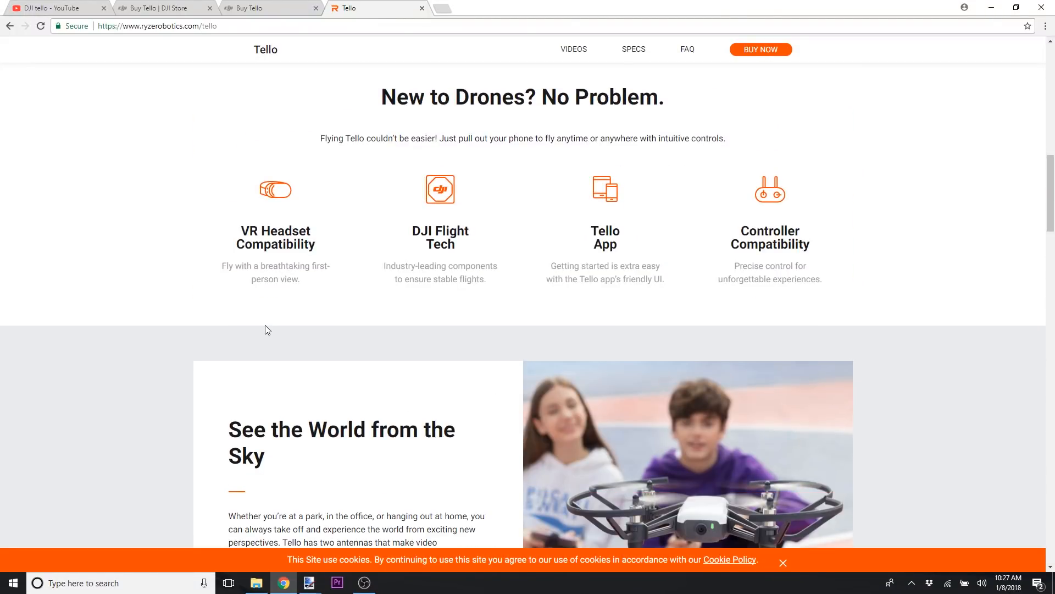
pyautogui.scroll(-3)
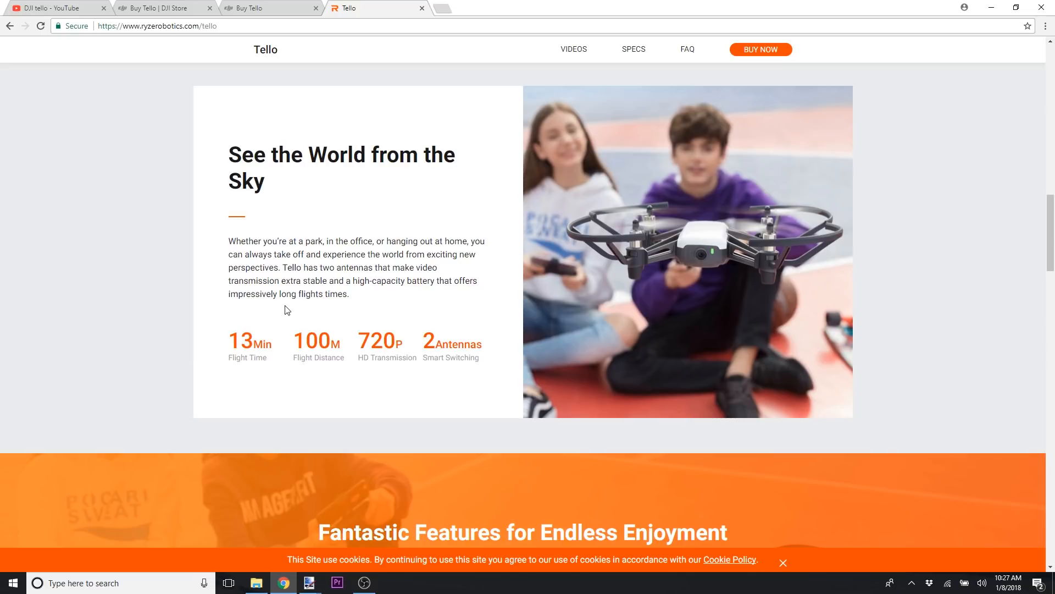
pyautogui.click(269, 8)
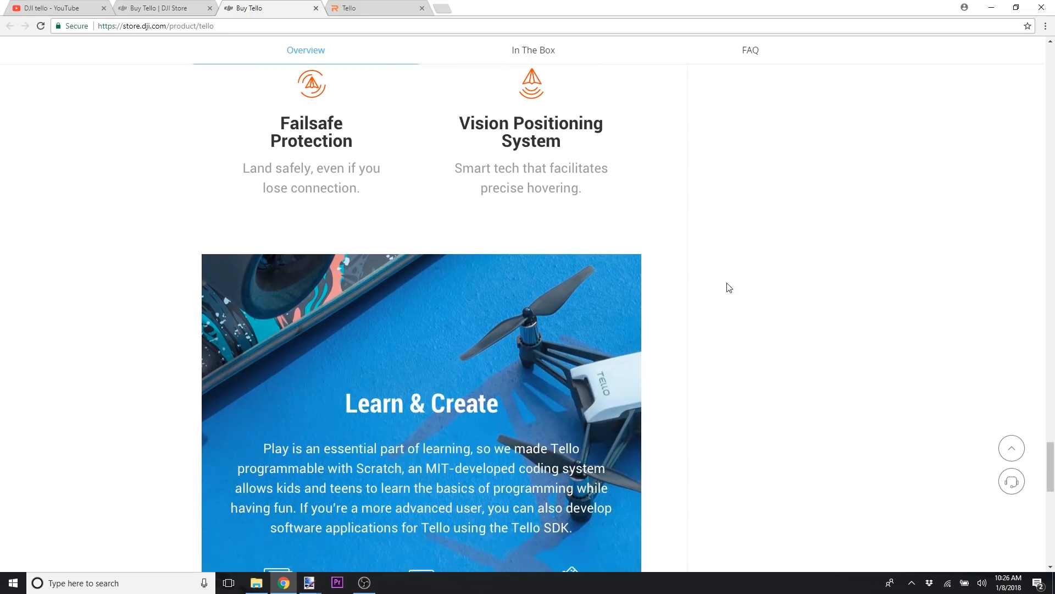
pyautogui.scroll(-3)
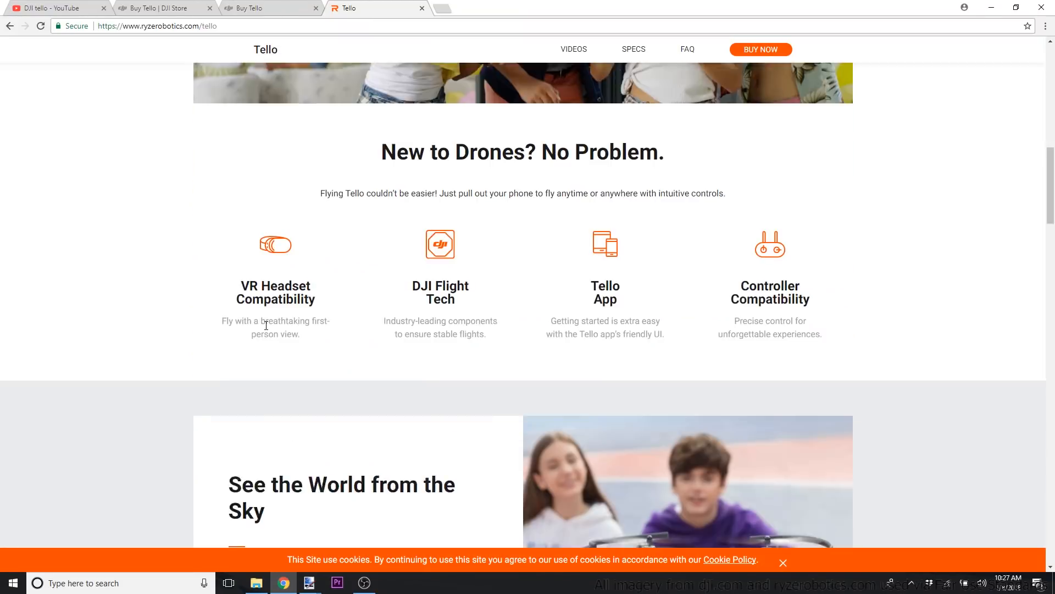
# - Switch back to the DJI Store Tello tab and scroll past Learn & Create to the page end
pyautogui.click(269, 8)
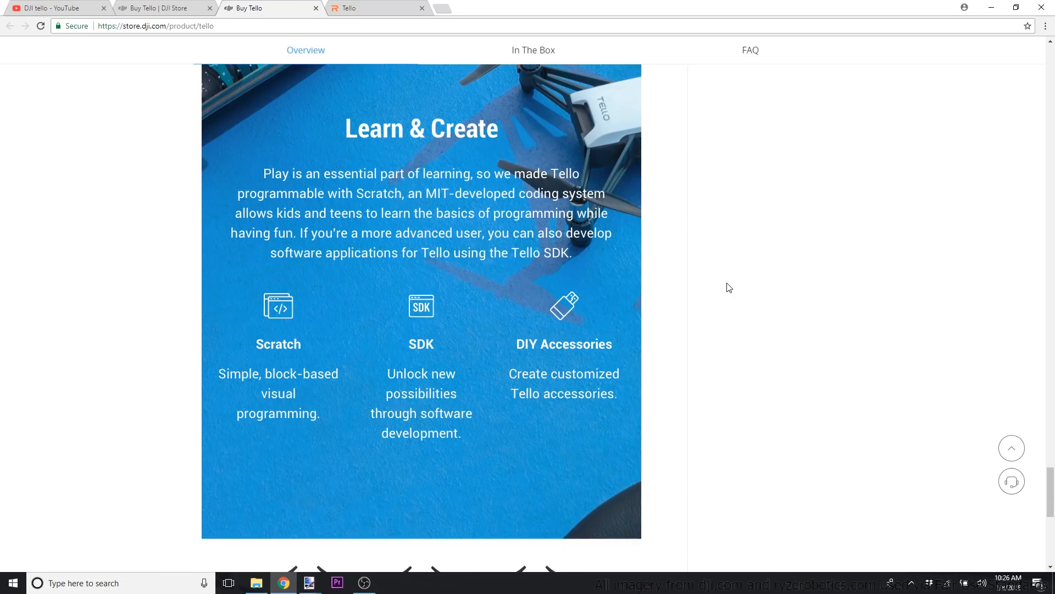
pyautogui.scroll(-3)
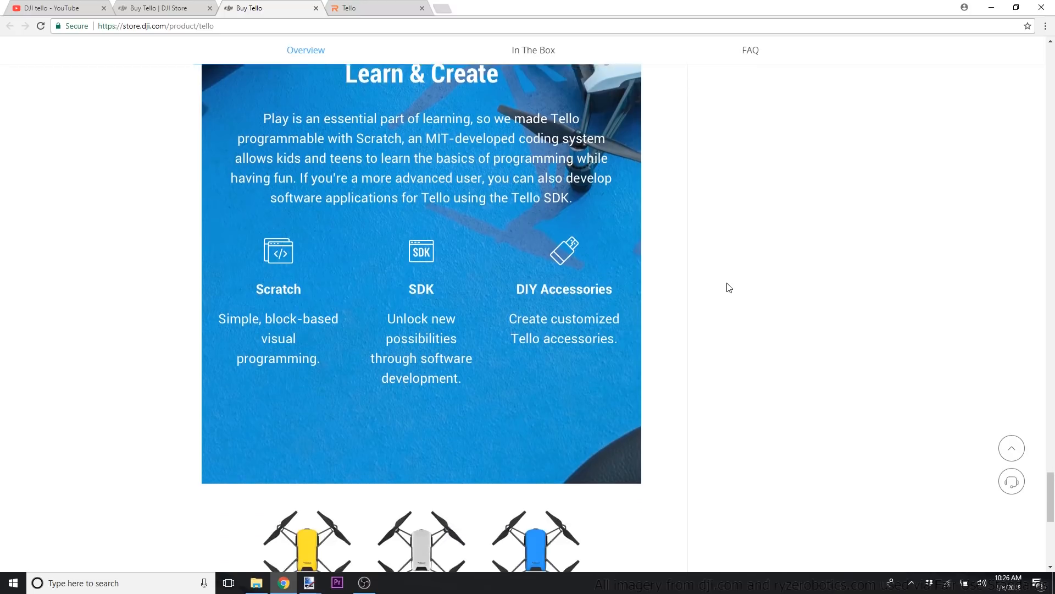
pyautogui.scroll(-3)
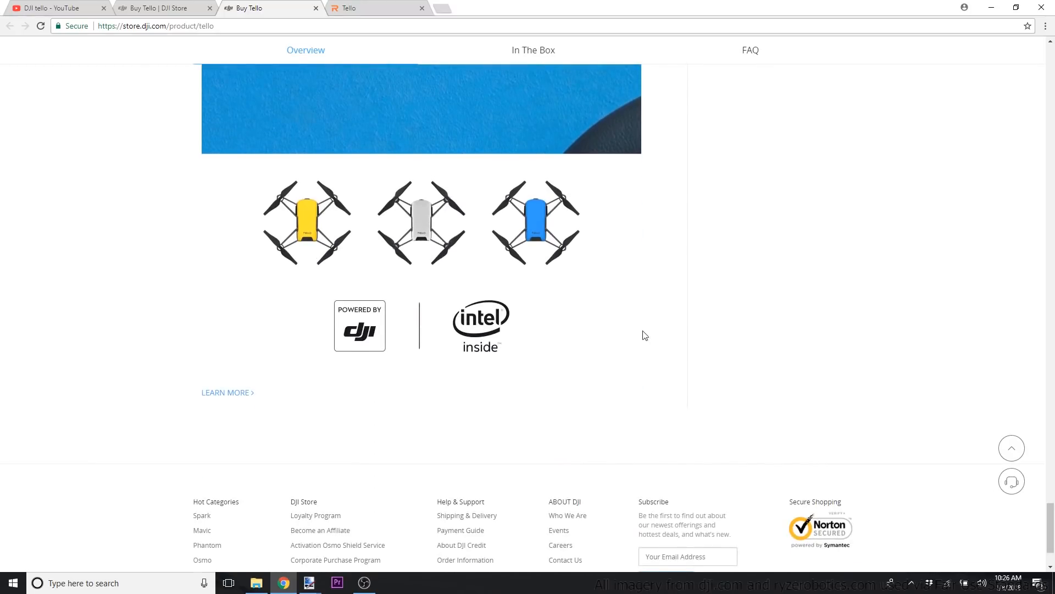
pyautogui.moveTo(361, 352)
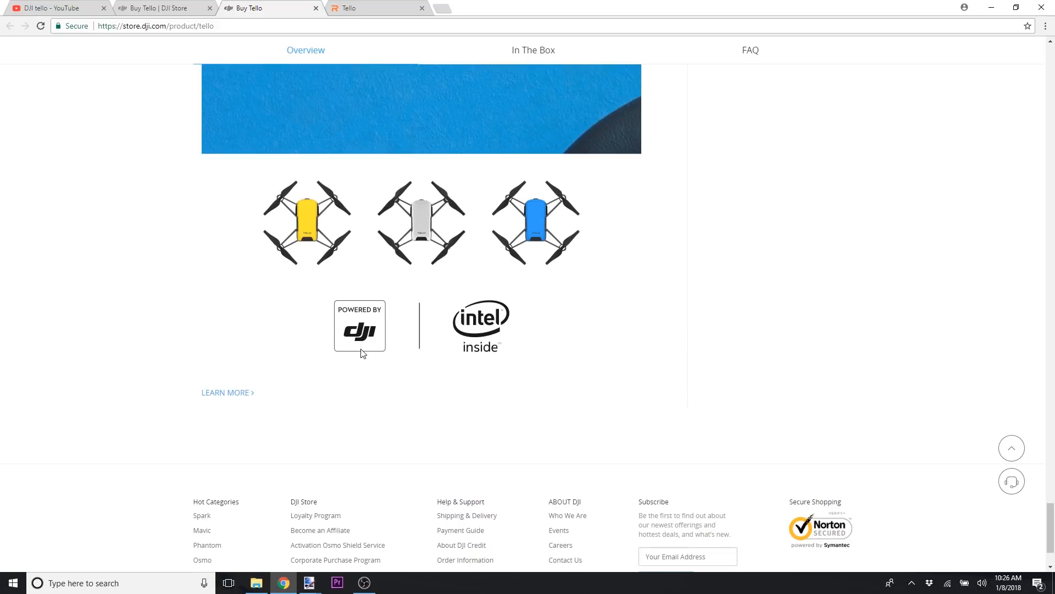
# - Switch to the Ryze Robotics Tello tab and browse its upper feature sections
pyautogui.click(374, 8)
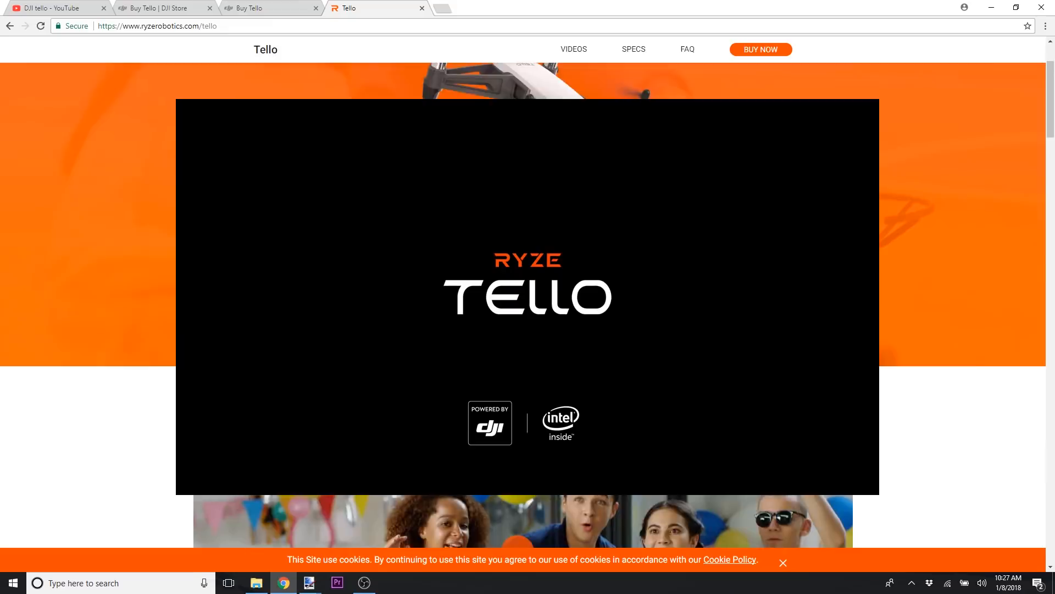
pyautogui.scroll(-3)
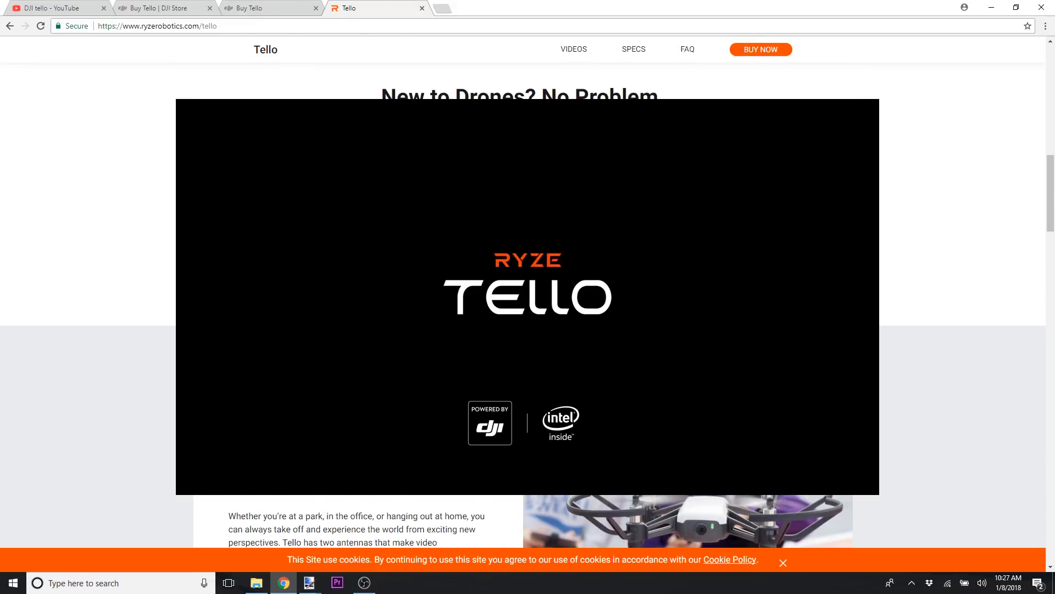
pyautogui.scroll(-3)
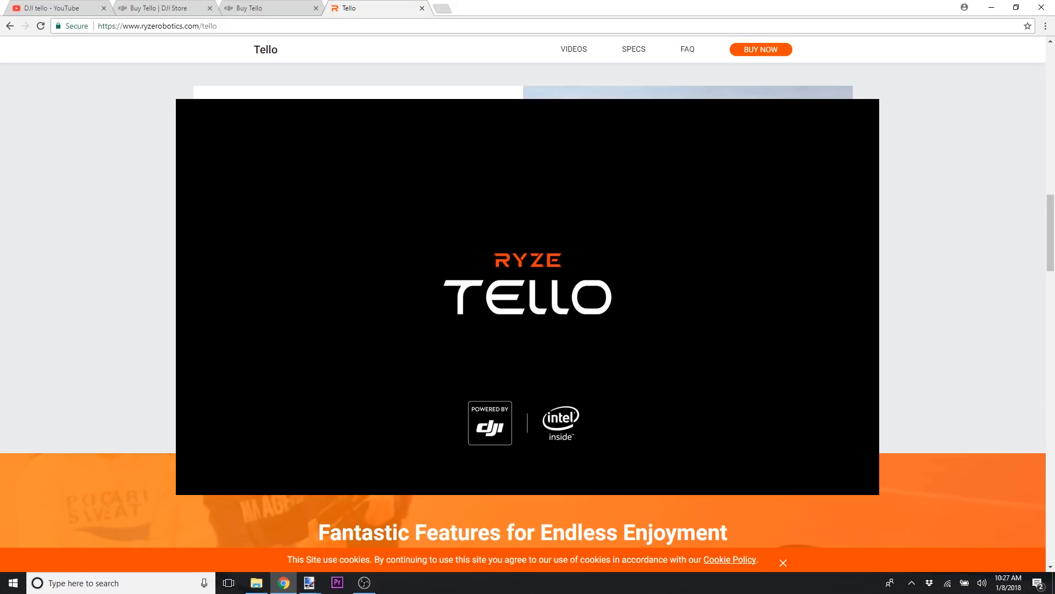
pyautogui.scroll(3)
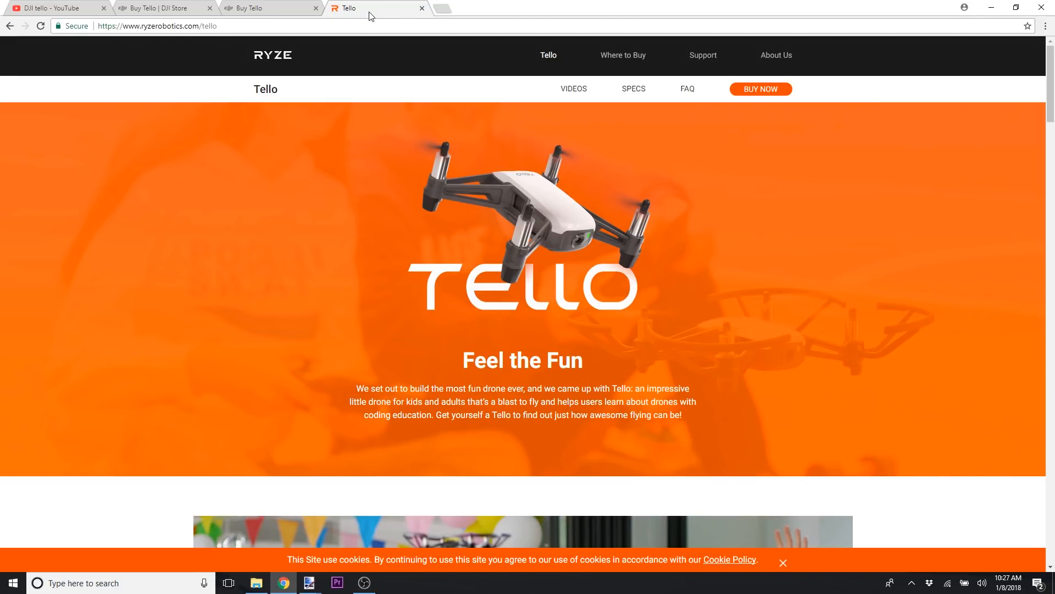
pyautogui.moveTo(283, 220)
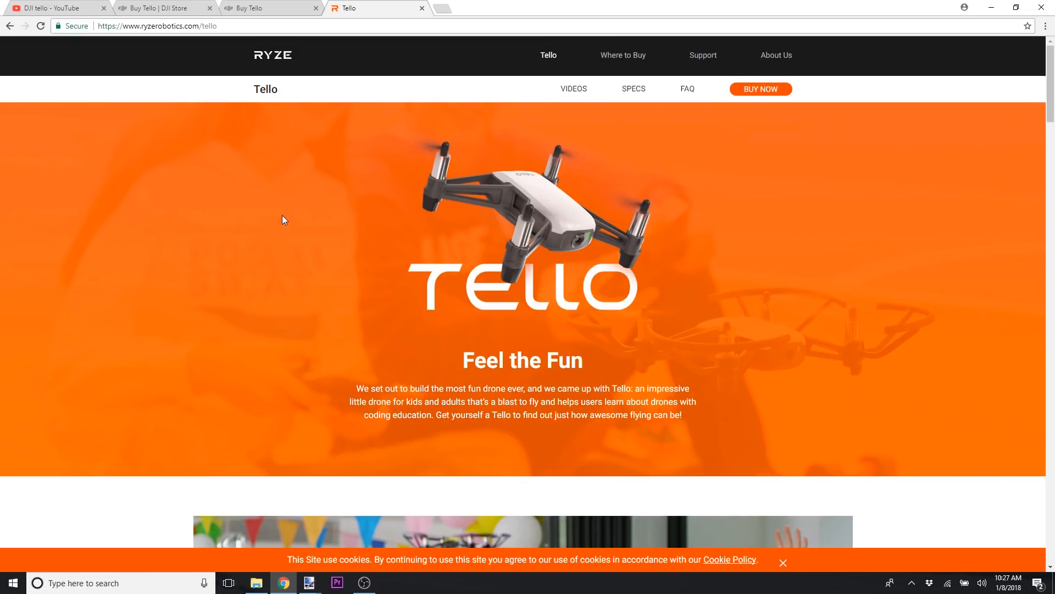
# - Scroll down to the See the World from the Sky flight statistics
pyautogui.scroll(-3)
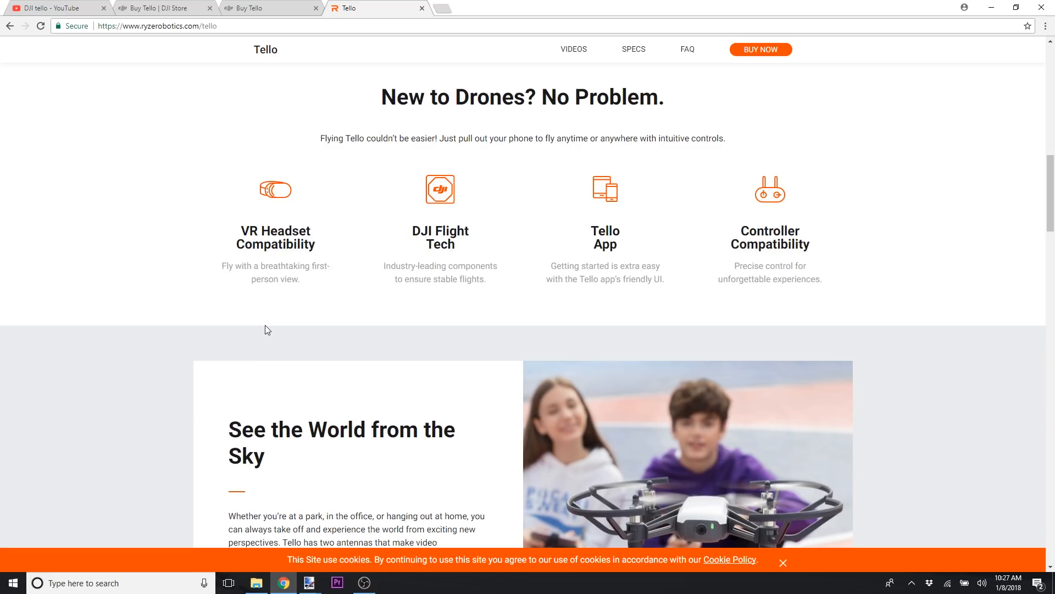
pyautogui.scroll(-3)
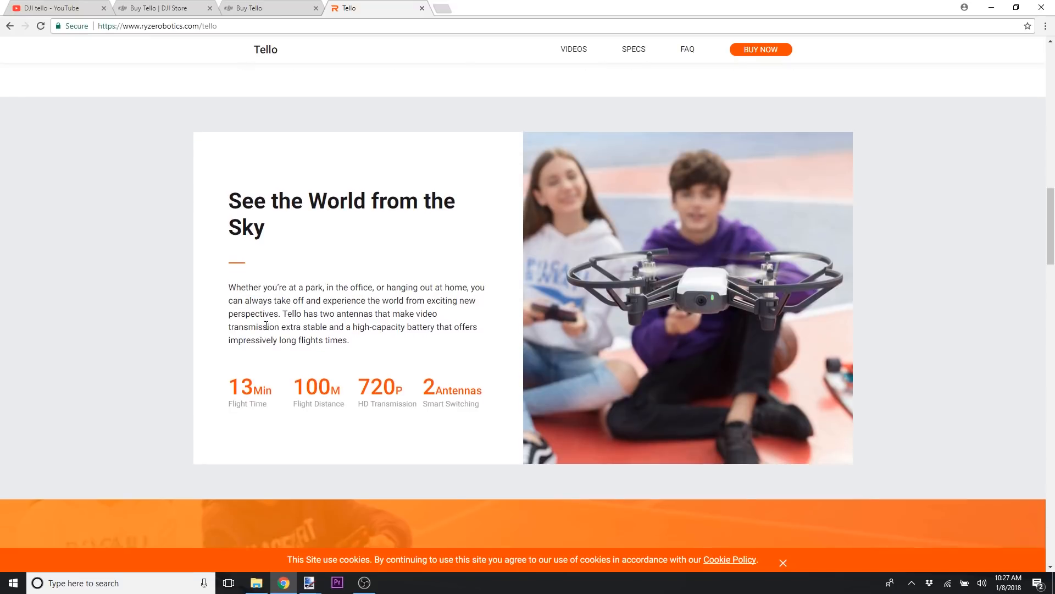
pyautogui.scroll(-3)
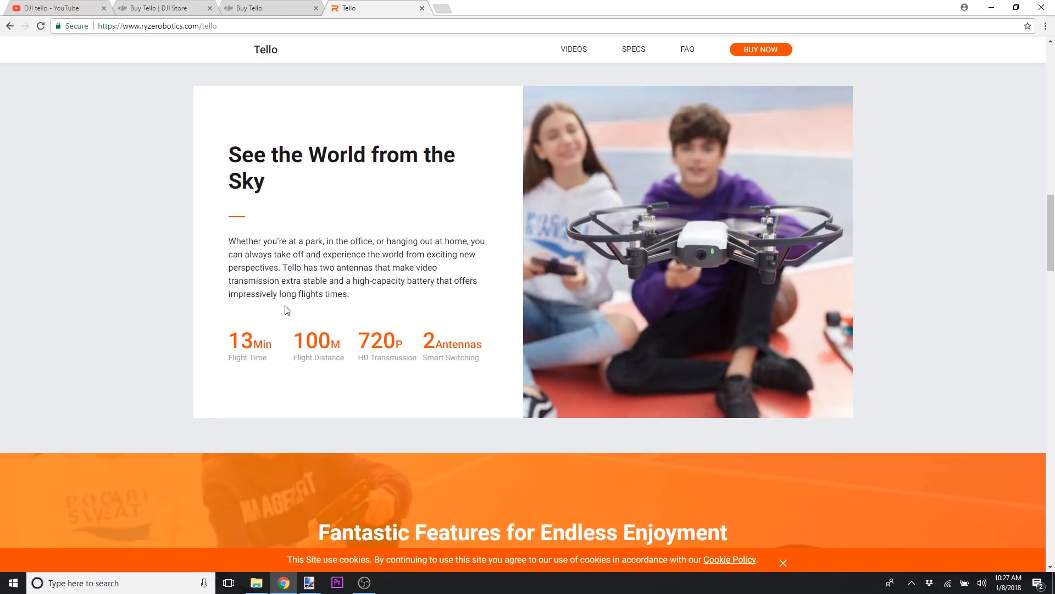